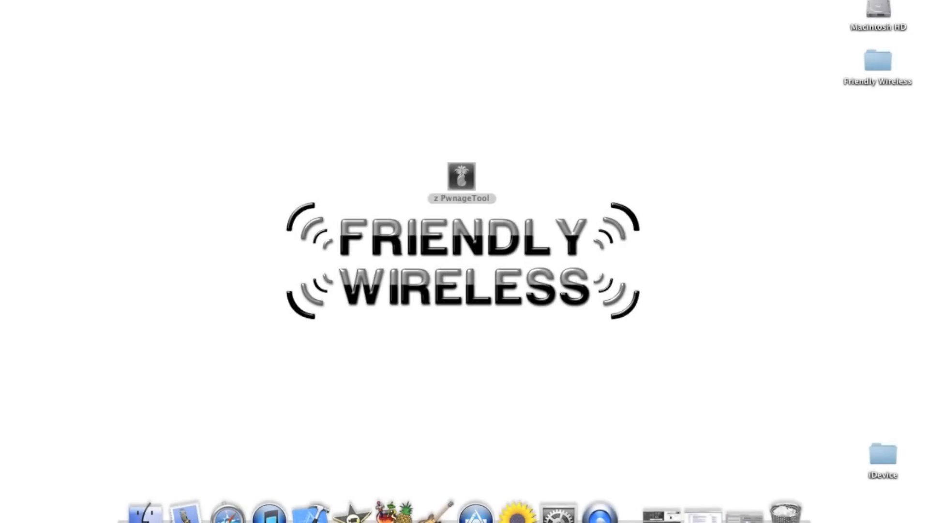
Launch PwnageTool from the desktop, bringing up its copyright warning
{"action": "double_click", "coordinate": [461, 178]}
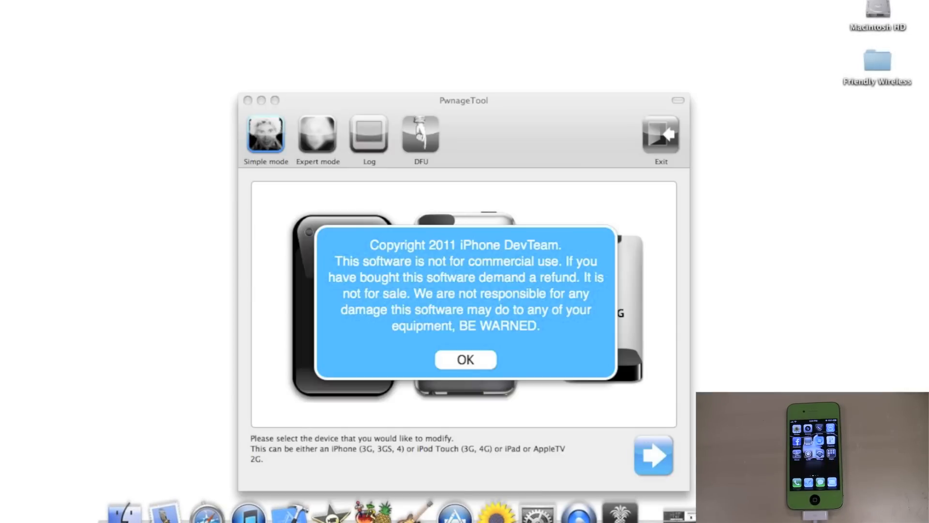
Dismiss the warning, select iPhone 3G/3GS/4 as the device, and start the DFU countdown
{"action": "left_click", "coordinate": [465, 360]}
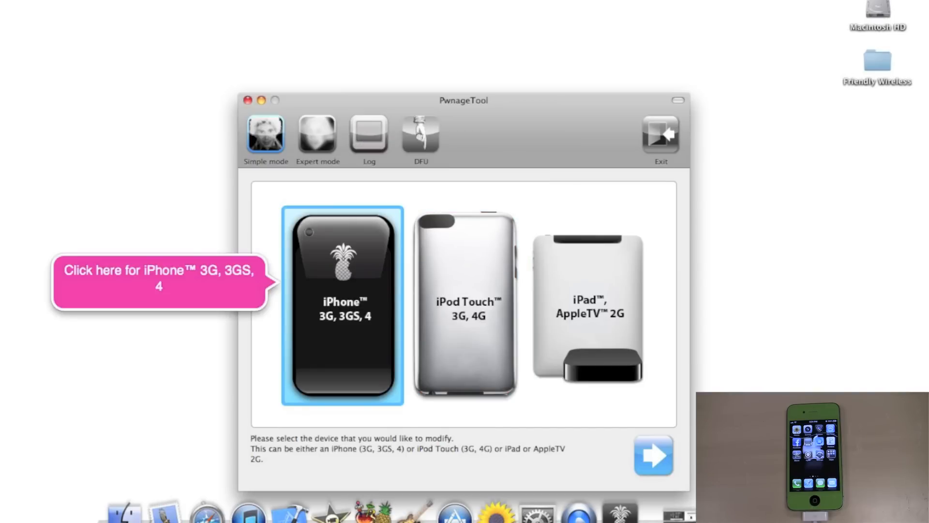
{"action": "left_click", "coordinate": [465, 305]}
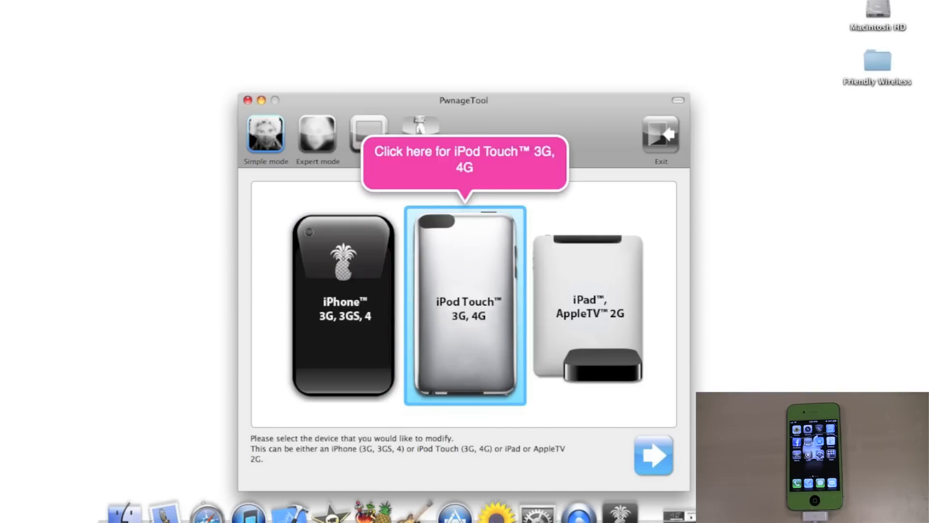
{"action": "left_click", "coordinate": [588, 305]}
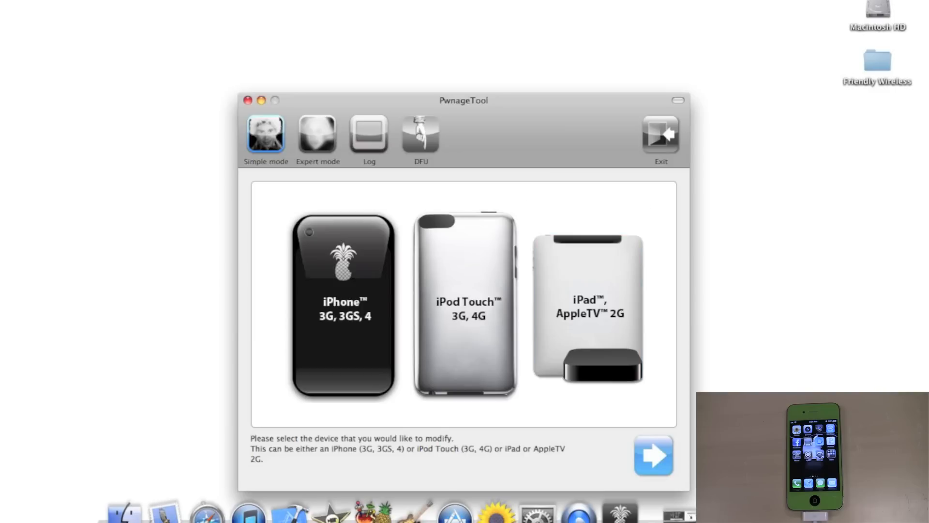
{"action": "left_click", "coordinate": [342, 305]}
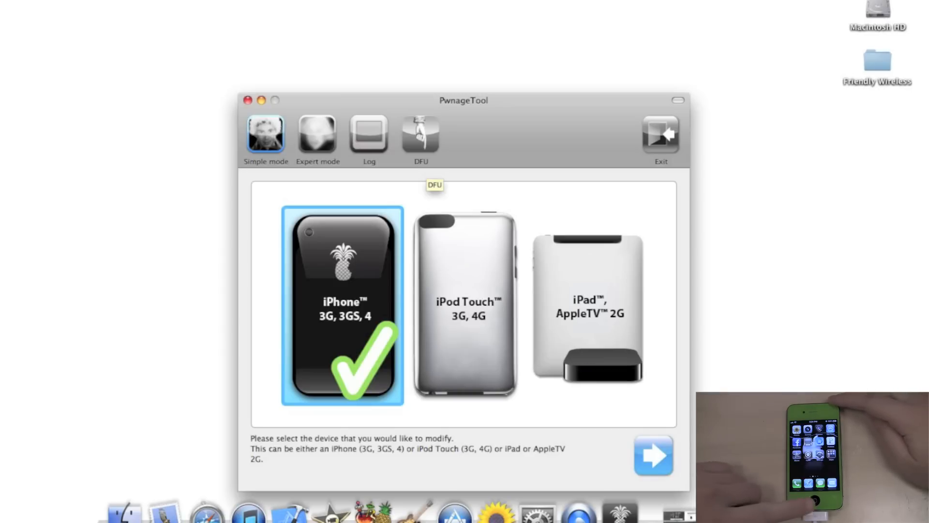
{"action": "left_click", "coordinate": [653, 454]}
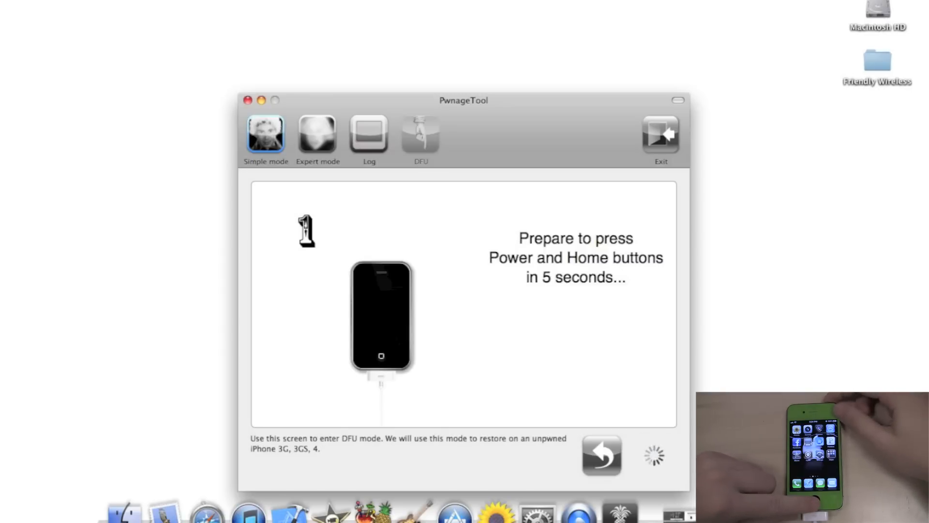